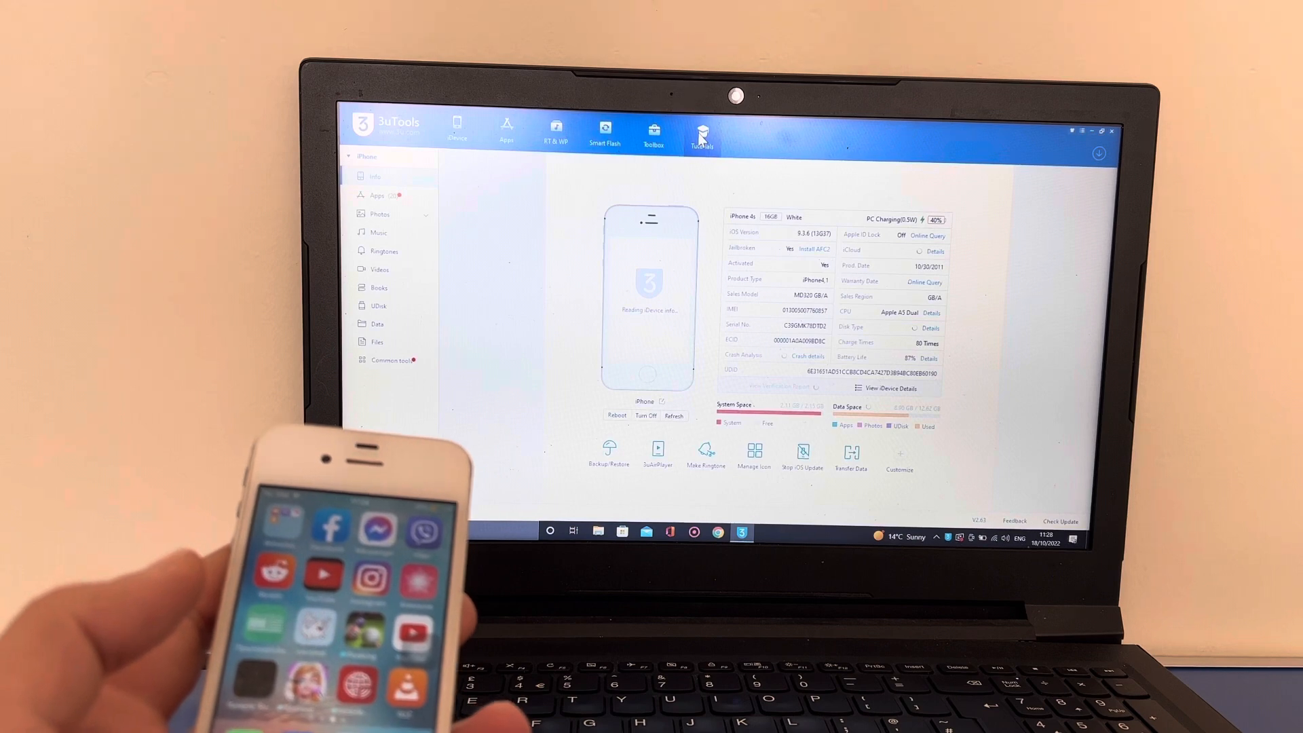
Step: Browse the Tutorials page, then switch to the featured ringtone list
left_click(701, 136)
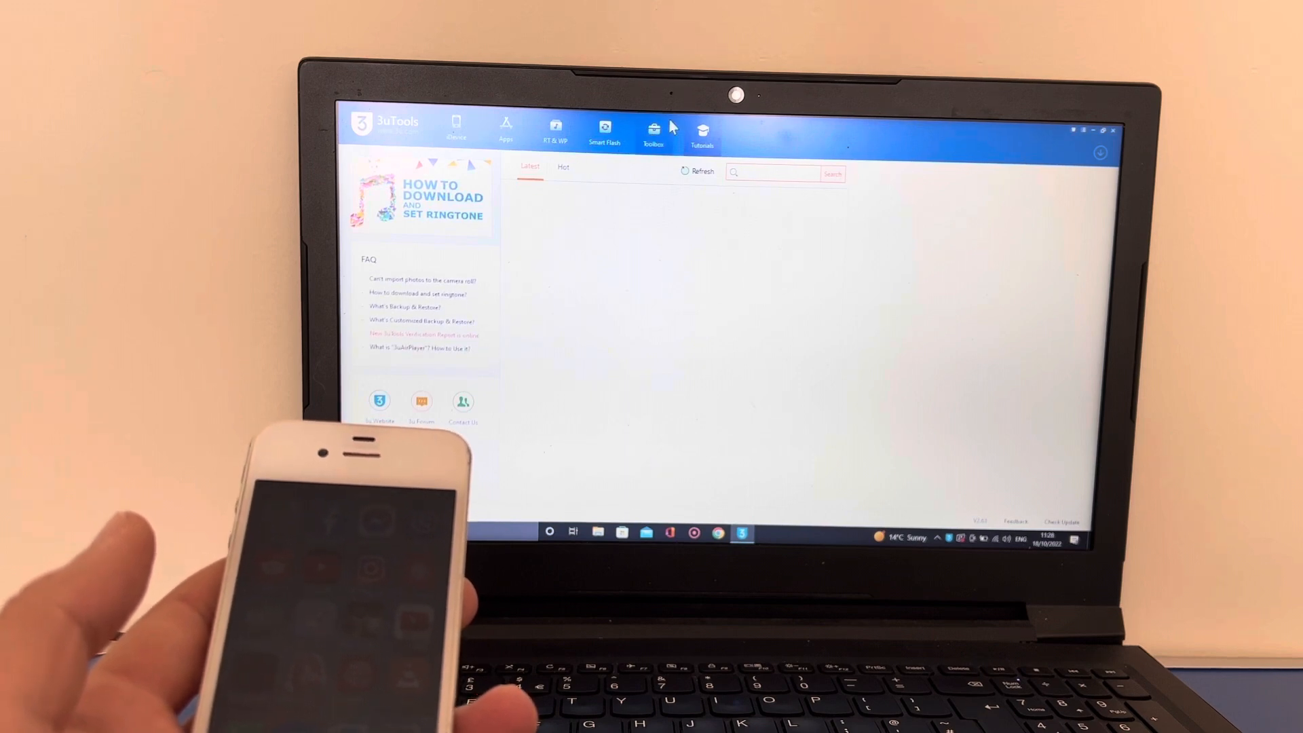
left_click(554, 129)
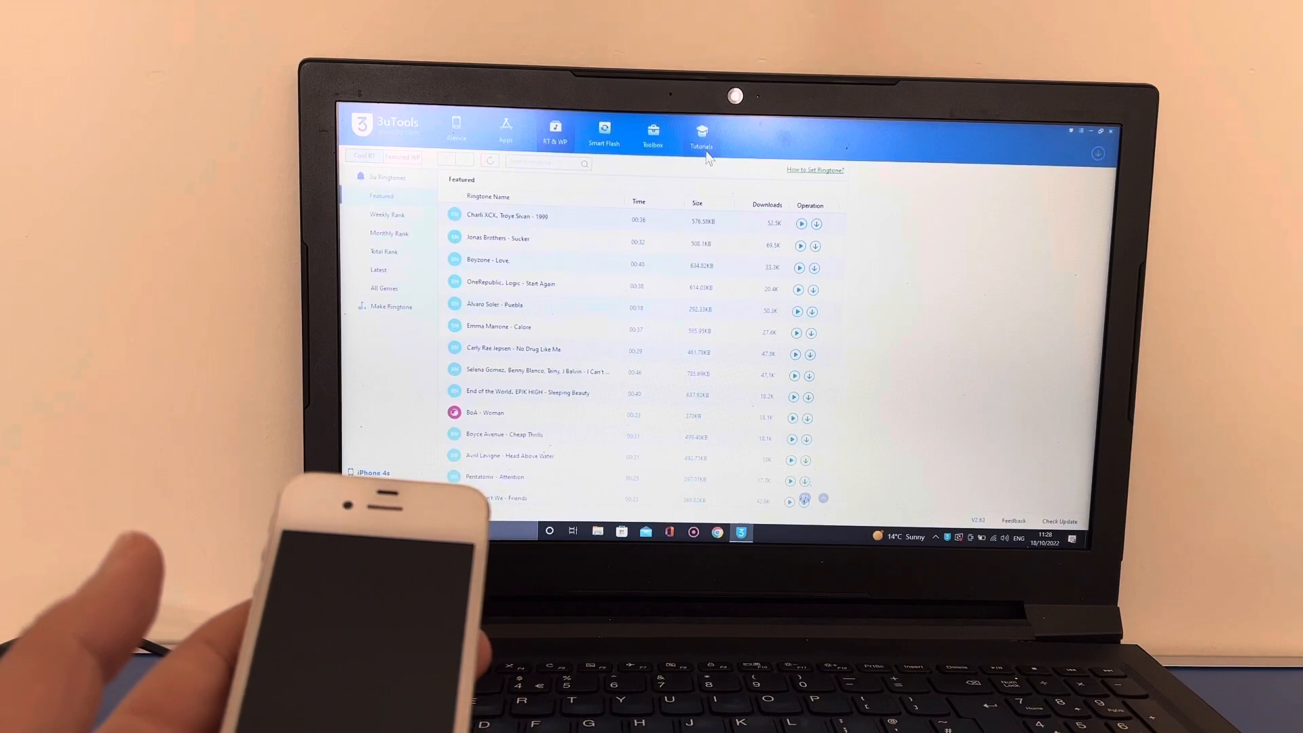
Step: From the Toolbox, launch the Jailbreak tool for the connected iPhone 4s
left_click(652, 131)
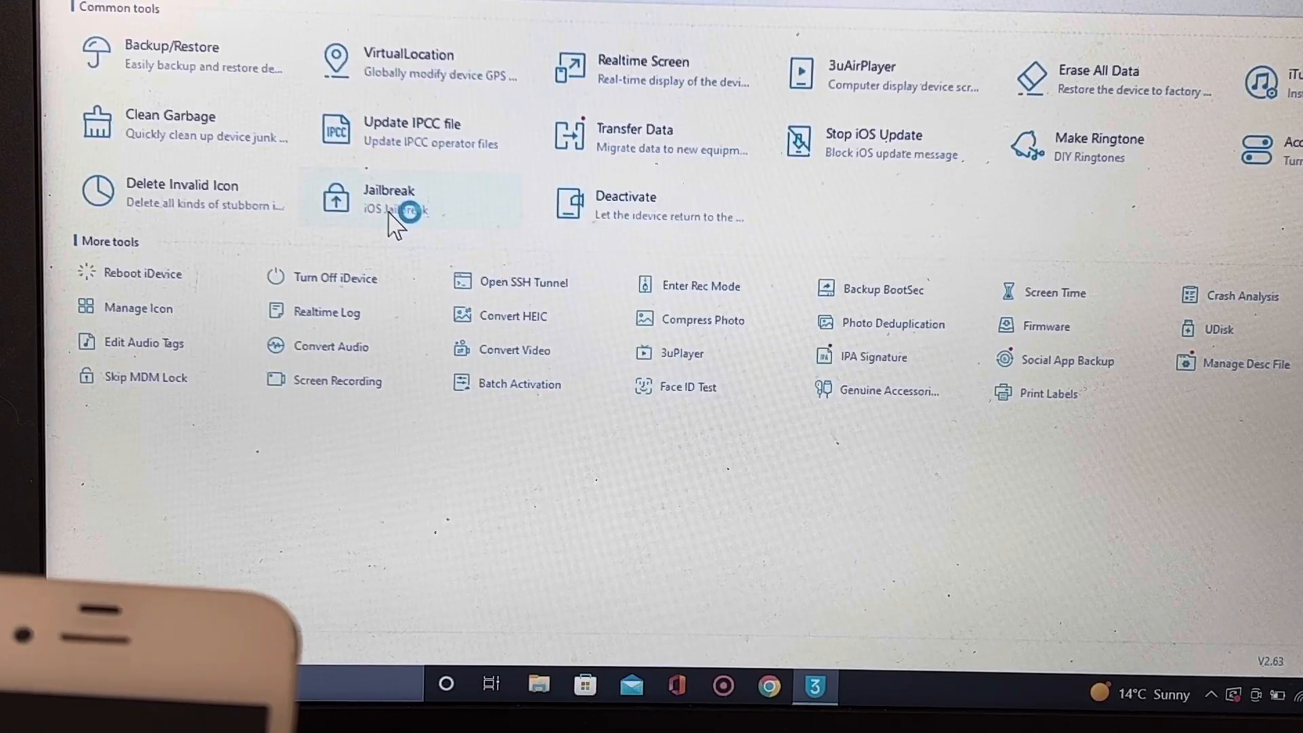
left_click(415, 204)
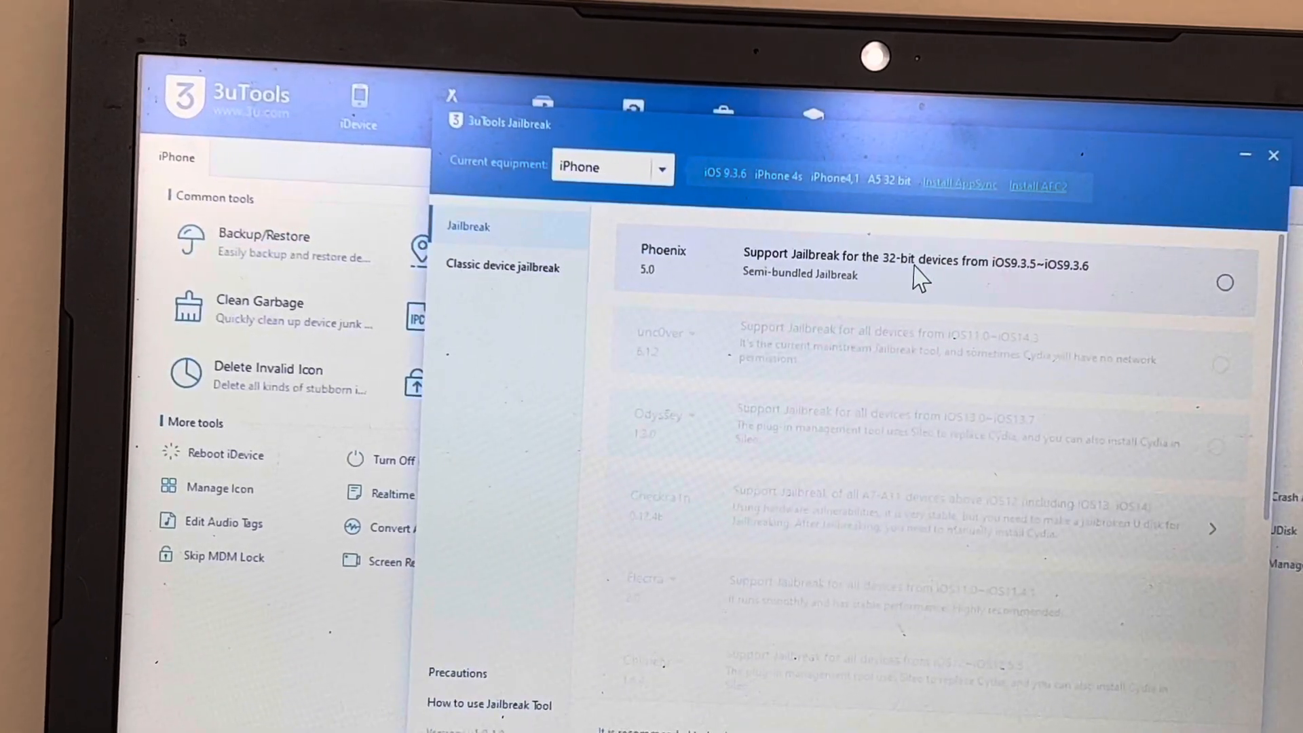
Step: Select the Phoenix 5.0 jailbreak for iOS 9.3.5–9.3.6 and start jailbreaking
left_click(1224, 283)
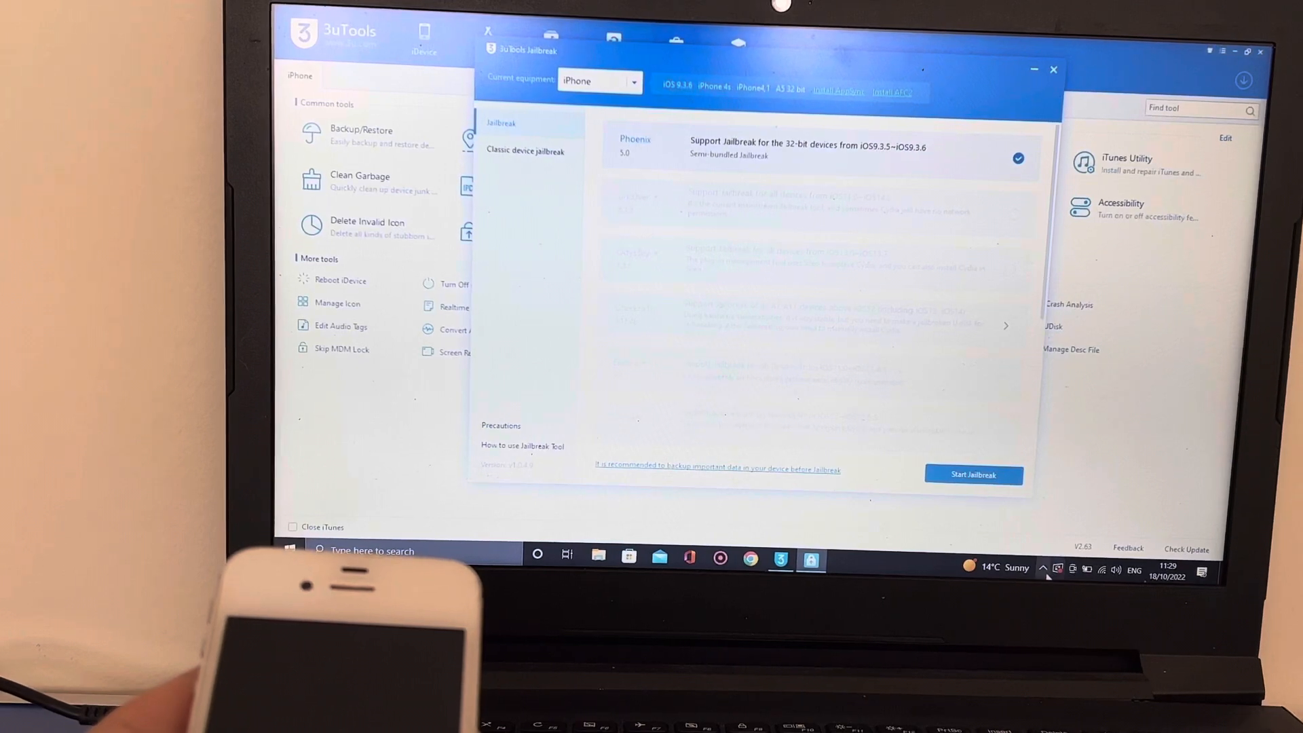
left_click(1042, 568)
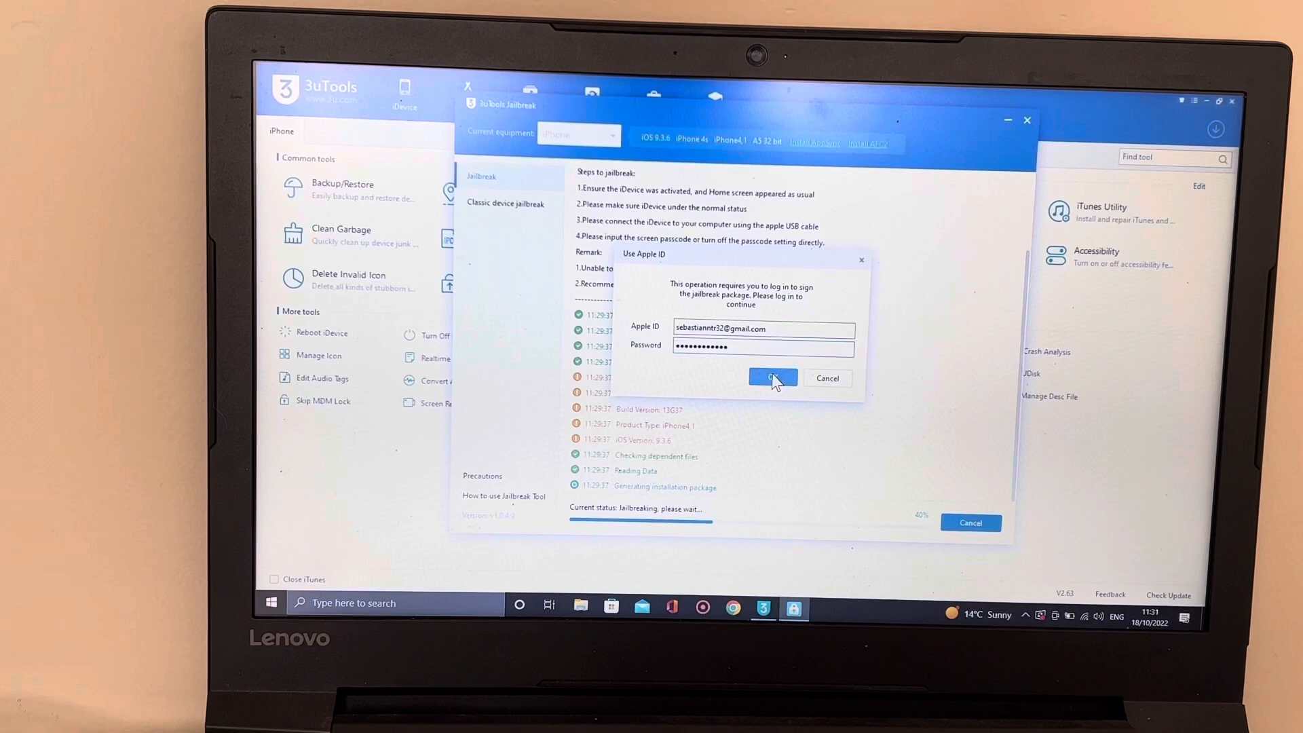
Step: Confirm the Apple ID sign-in so the Phoenix package gets signed and installed
left_click(772, 378)
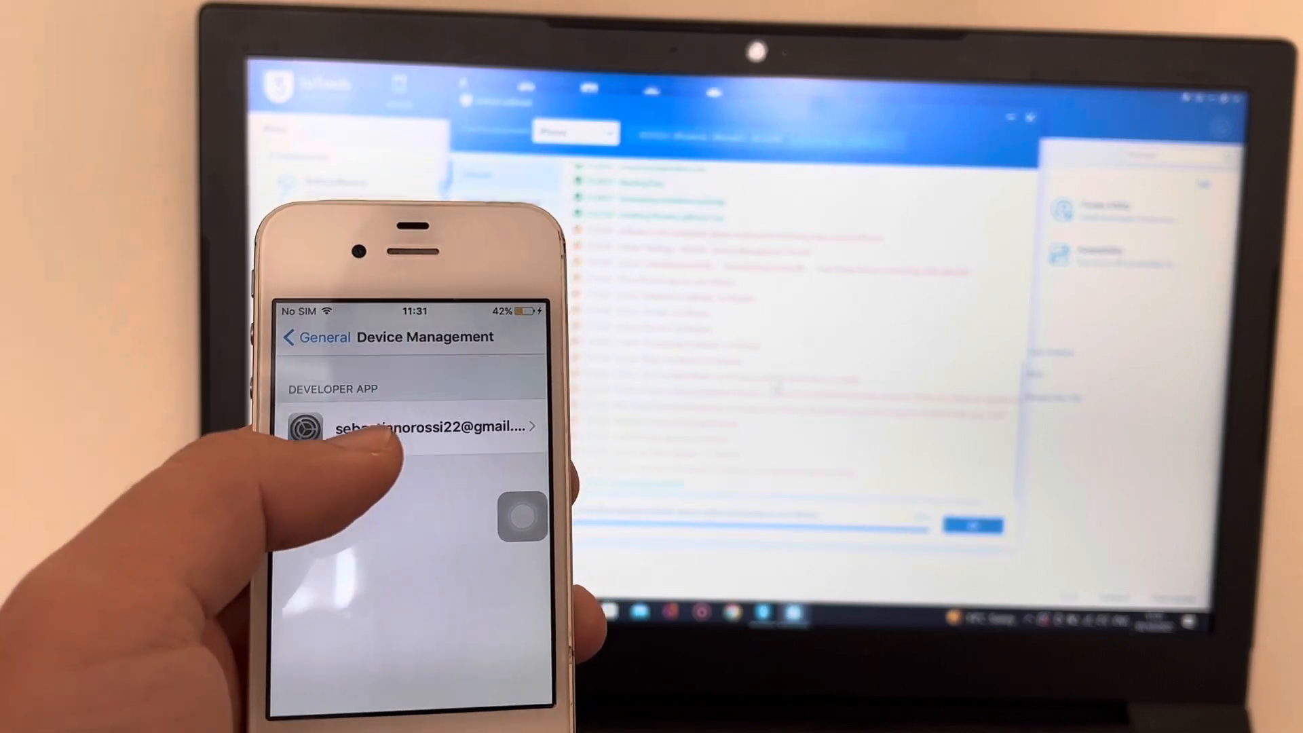
Step: In Device Management, select the untrusted developer profile that signed Phoenix
left_click(425, 427)
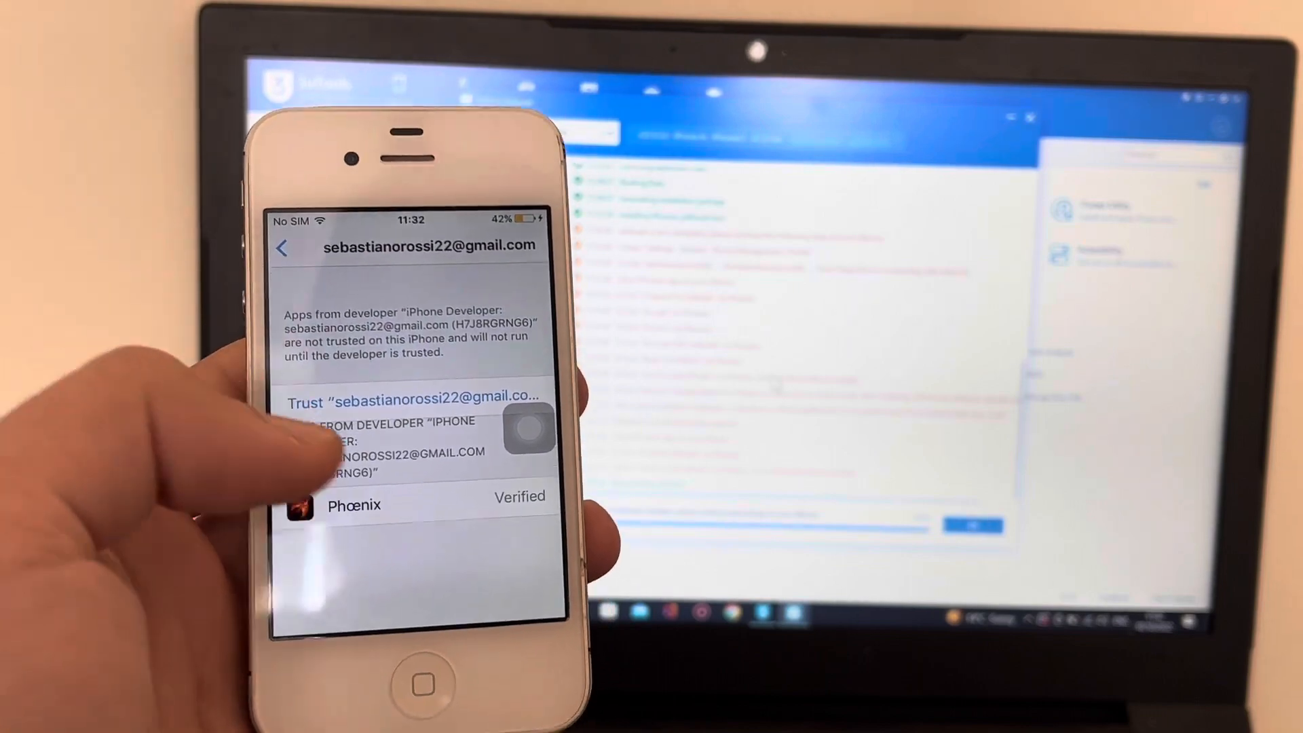